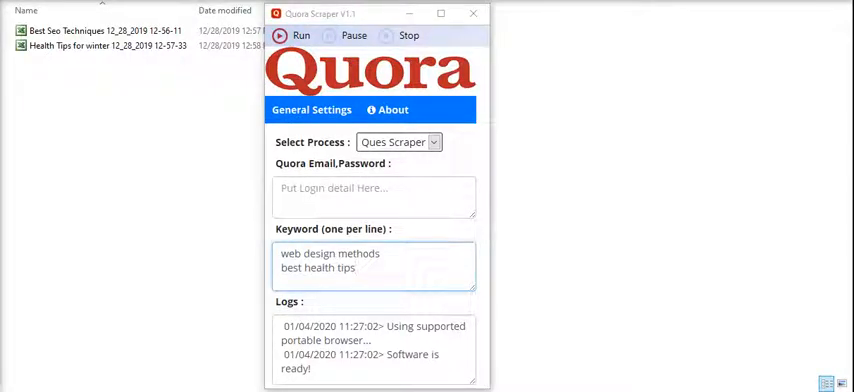
{"action": "mouse_move", "coordinate": [388, 98]}
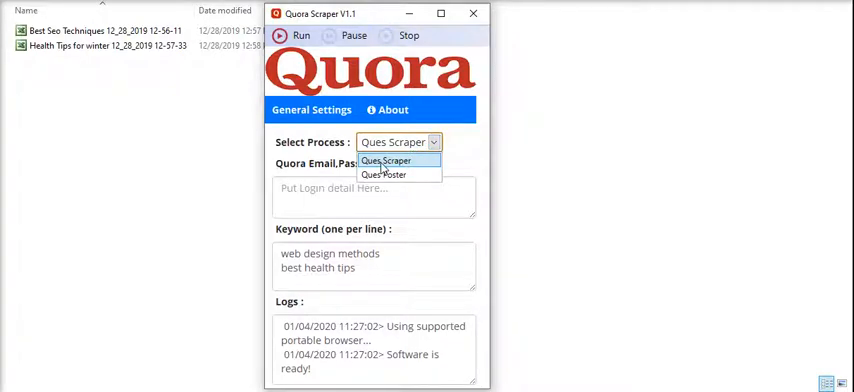
{"action": "left_click", "coordinate": [388, 160]}
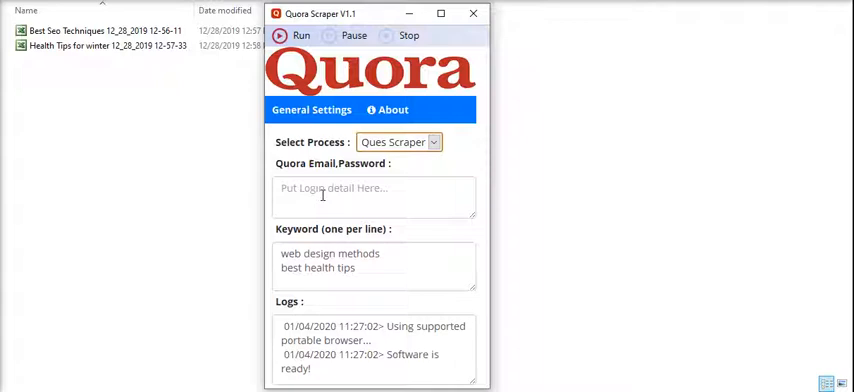
{"action": "left_click", "coordinate": [372, 196]}
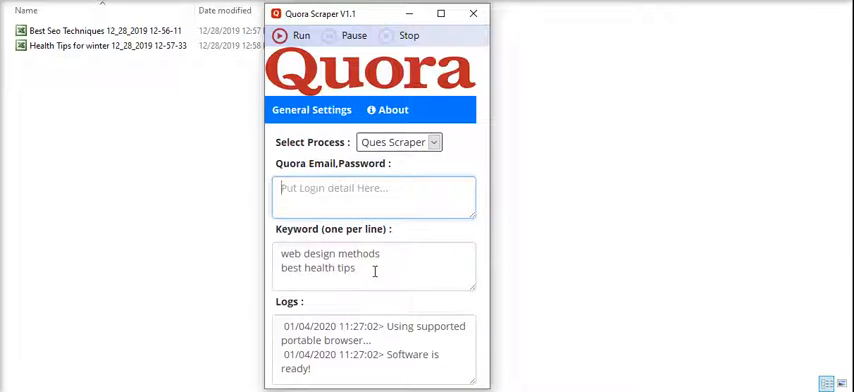
{"action": "mouse_move", "coordinate": [368, 302]}
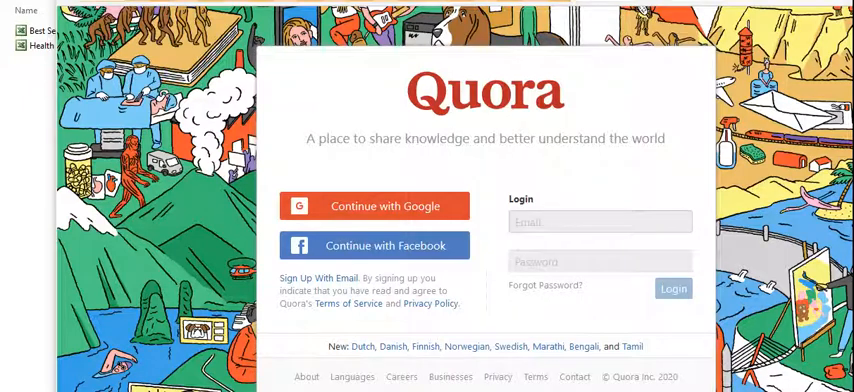
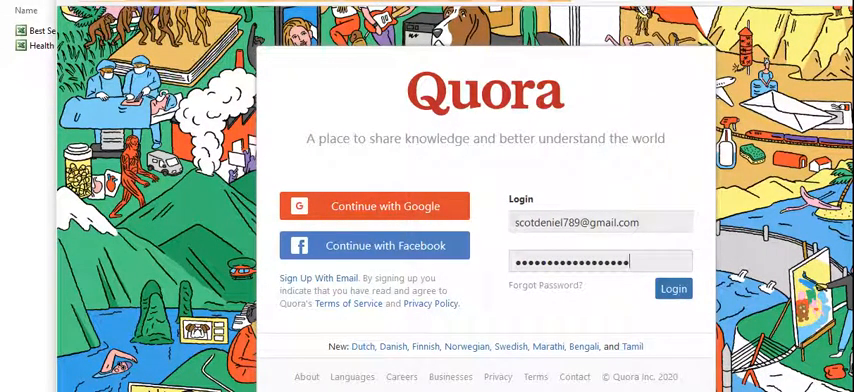
{"action": "left_click", "coordinate": [668, 288]}
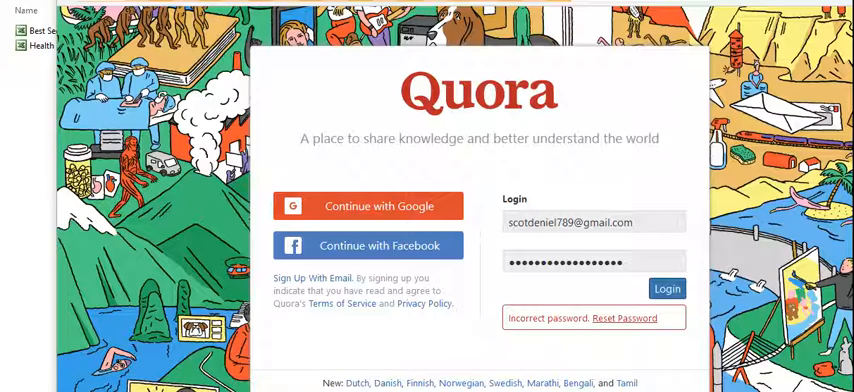
{"action": "left_click", "coordinate": [668, 288]}
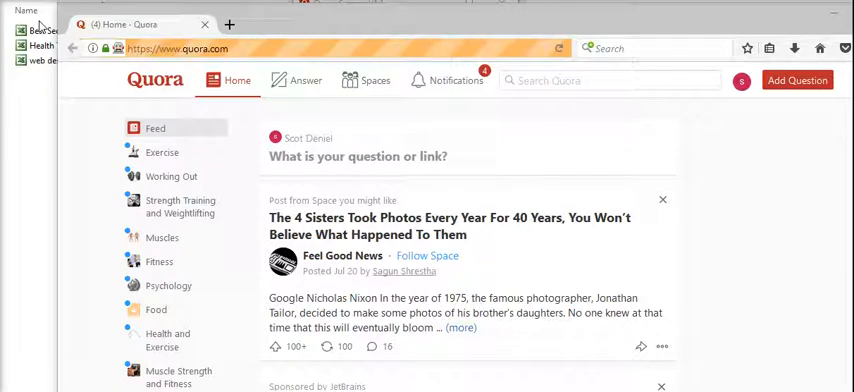
Search Quora for 'web design methods' and browse down the matching questions
{"action": "type", "text": "web design methods"}
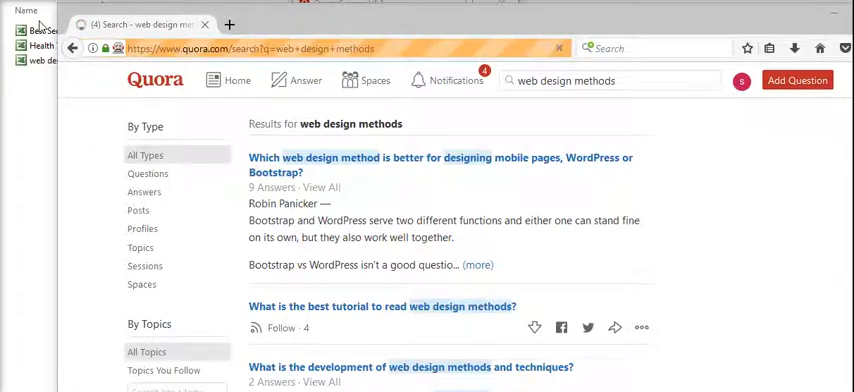
{"action": "scroll", "scroll_direction": "down", "scroll_amount": 3}
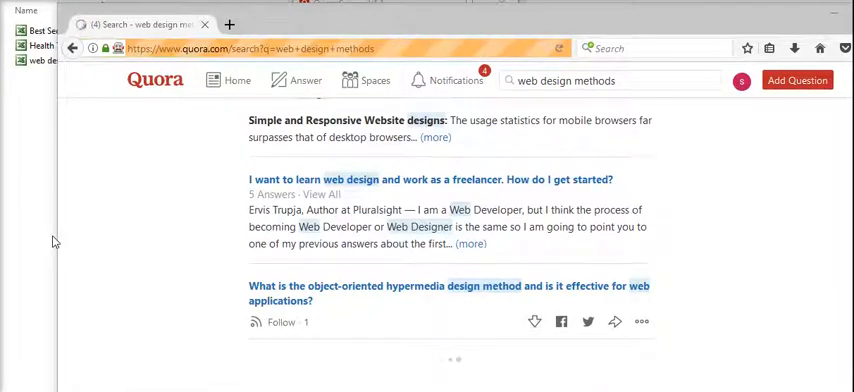
{"action": "scroll", "scroll_direction": "down", "scroll_amount": 3}
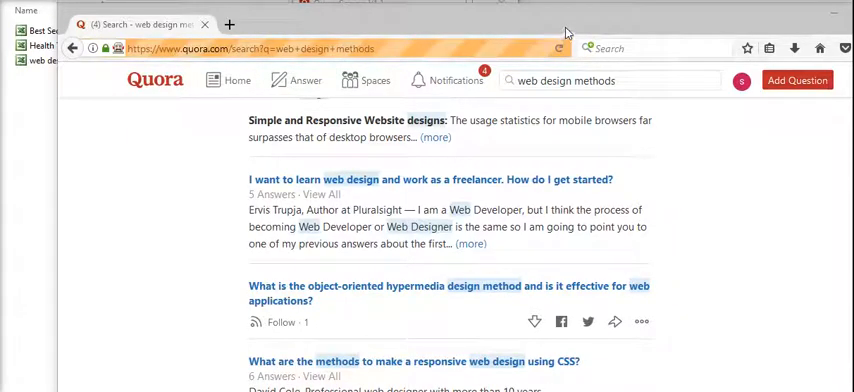
{"action": "scroll", "scroll_direction": "down", "scroll_amount": 3}
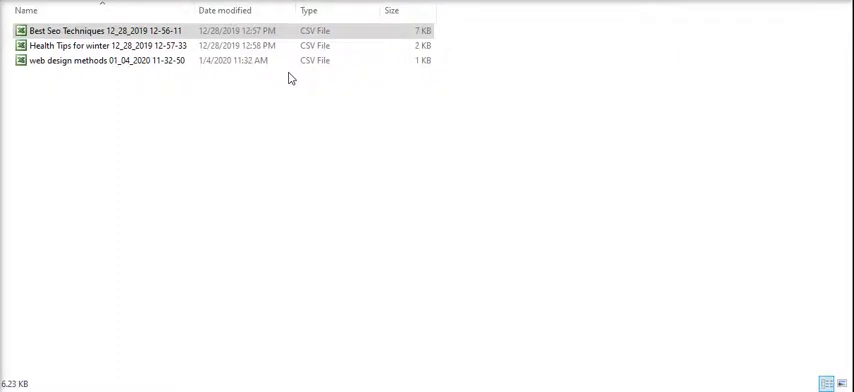
{"action": "mouse_move", "coordinate": [312, 112]}
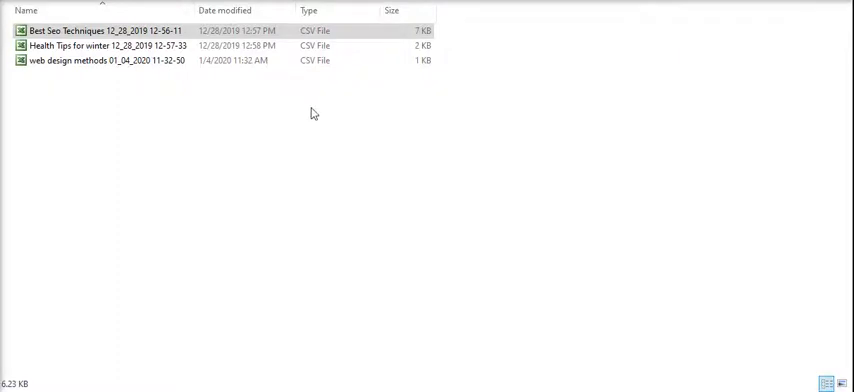
Open the Best Seo Techniques CSV from the scraped results folder
{"action": "left_click", "coordinate": [100, 32]}
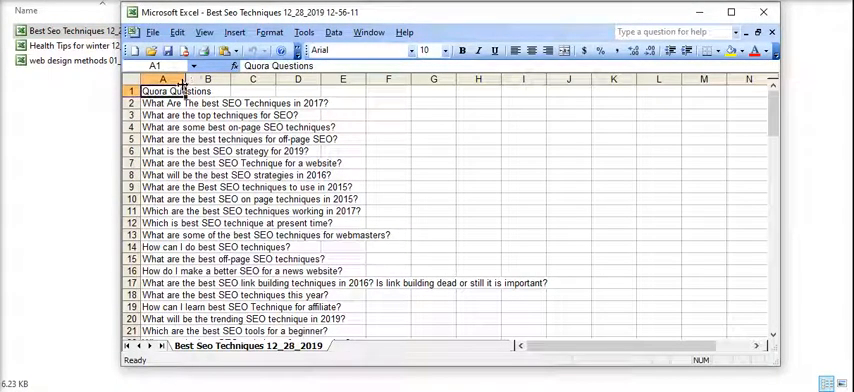
Scroll the Quora Questions column down past row 100 to read the scraped SEO questions
{"action": "scroll", "scroll_direction": "down", "scroll_amount": 3}
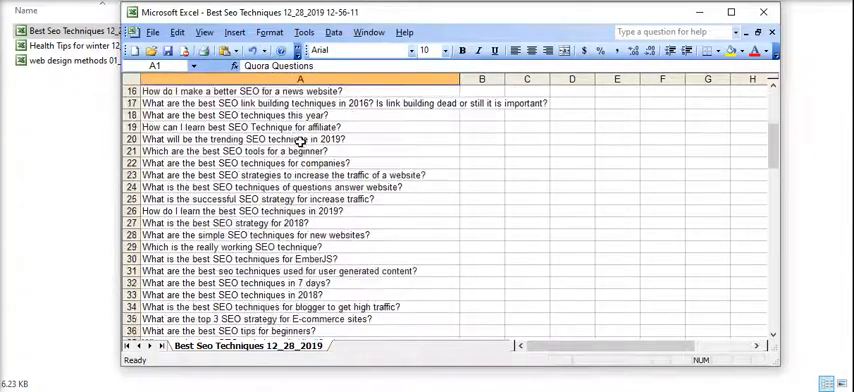
{"action": "scroll", "scroll_direction": "down", "scroll_amount": 3}
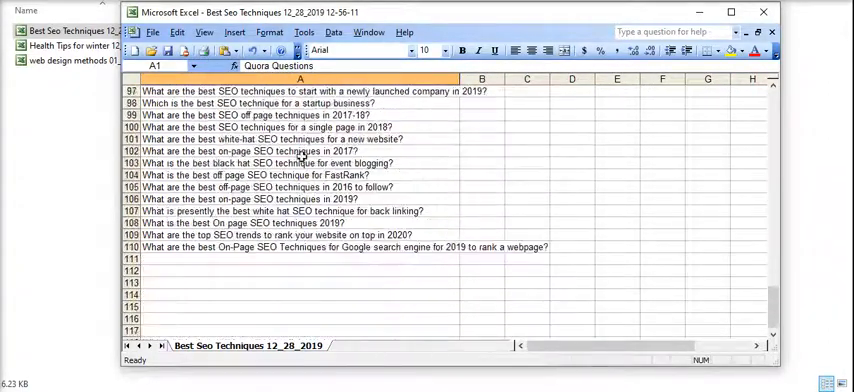